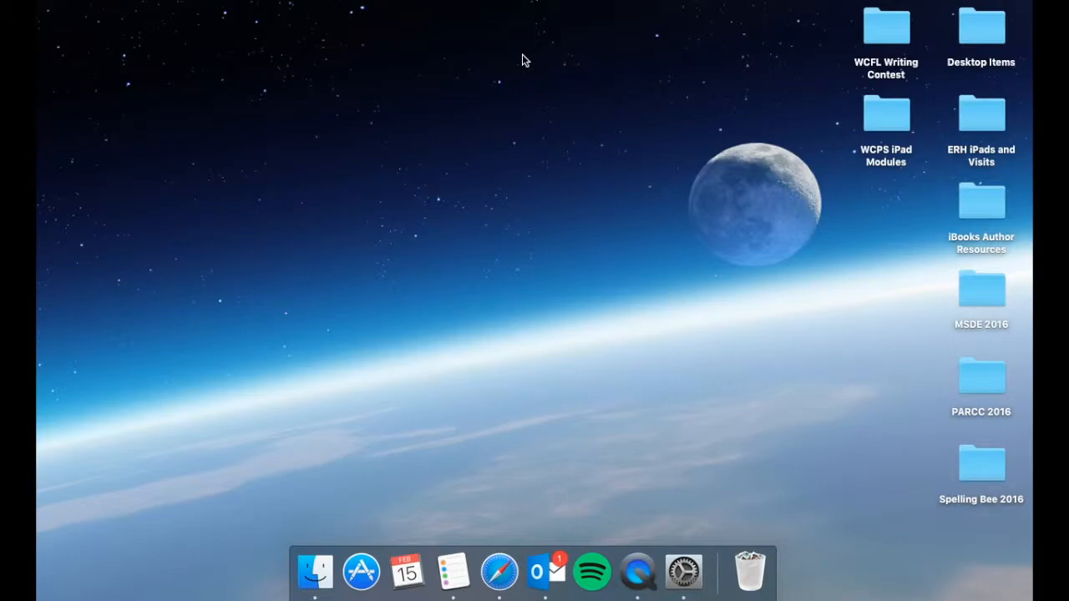
pyautogui.moveTo(494, 333)
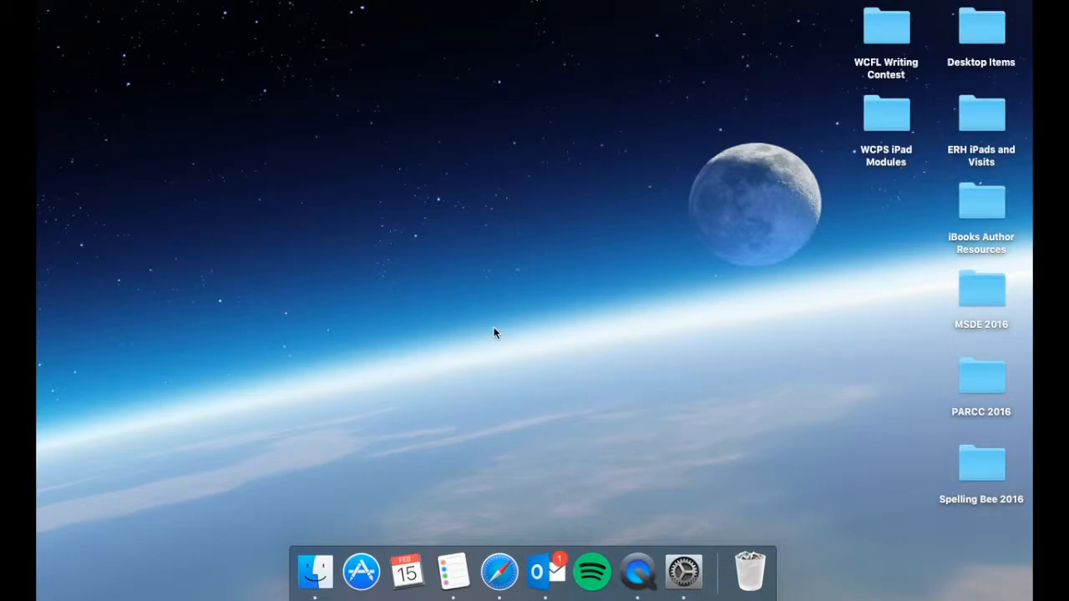
# Step: Launch System Preferences from the Dock to show all preference panes
pyautogui.click(683, 572)
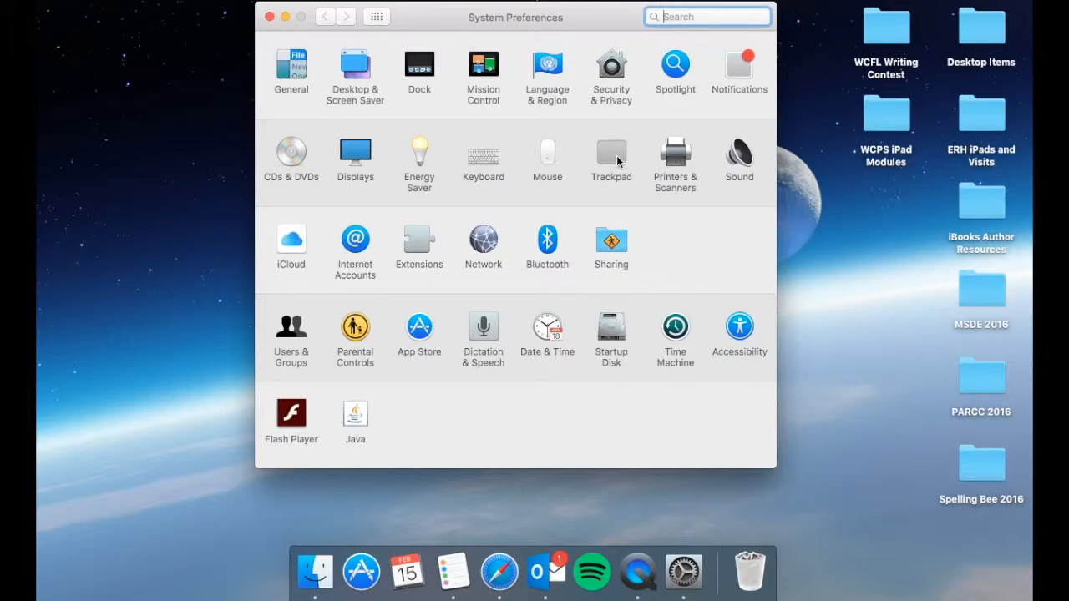
# Step: Go to the Trackpad pane's Point & Click settings with tracking speed shown
pyautogui.click(612, 154)
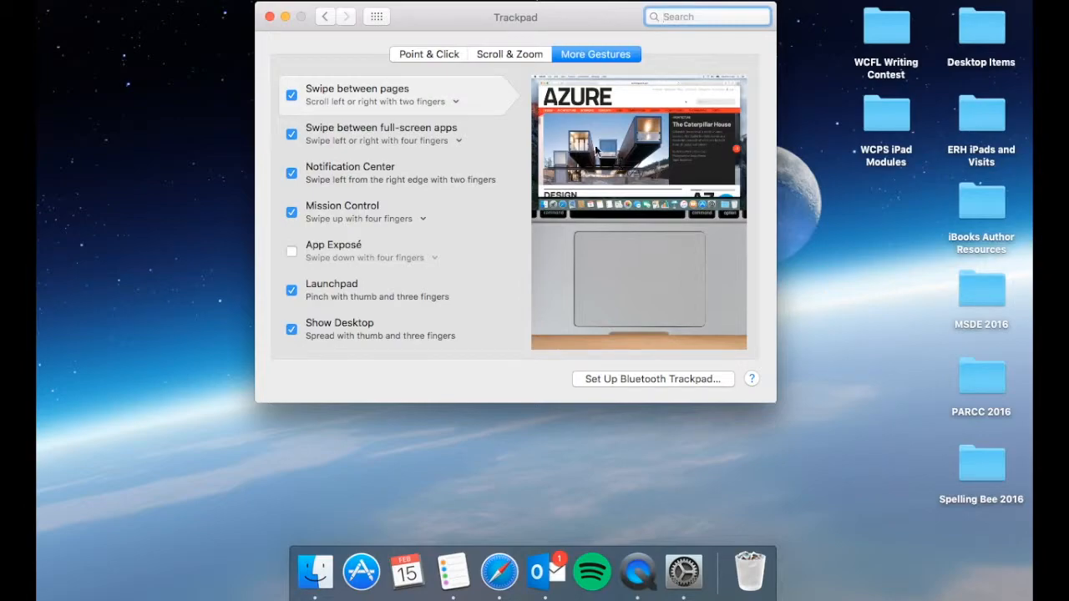
pyautogui.click(428, 54)
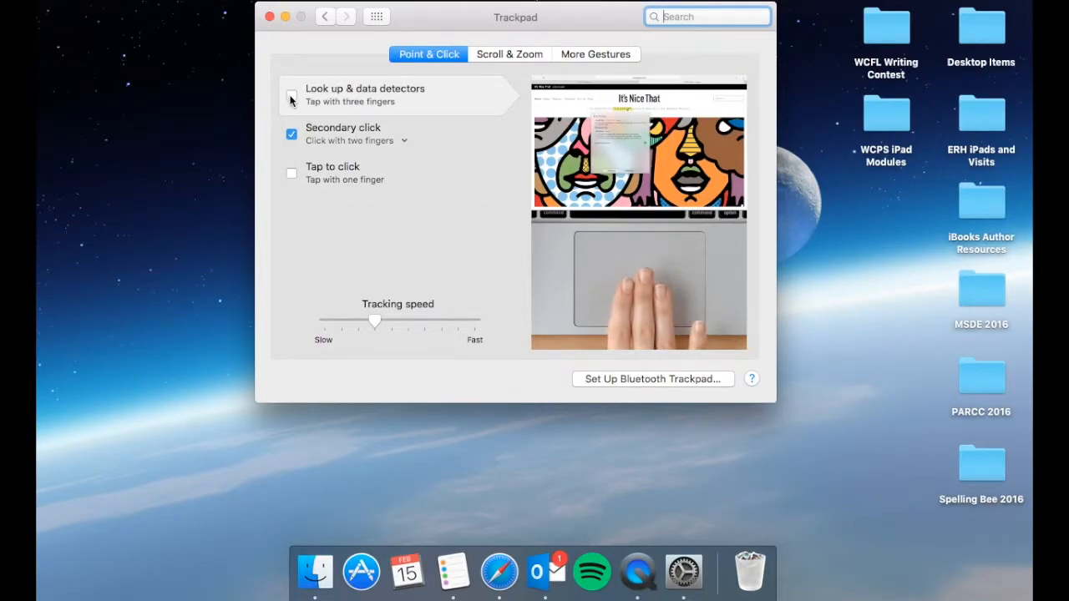
pyautogui.click(291, 95)
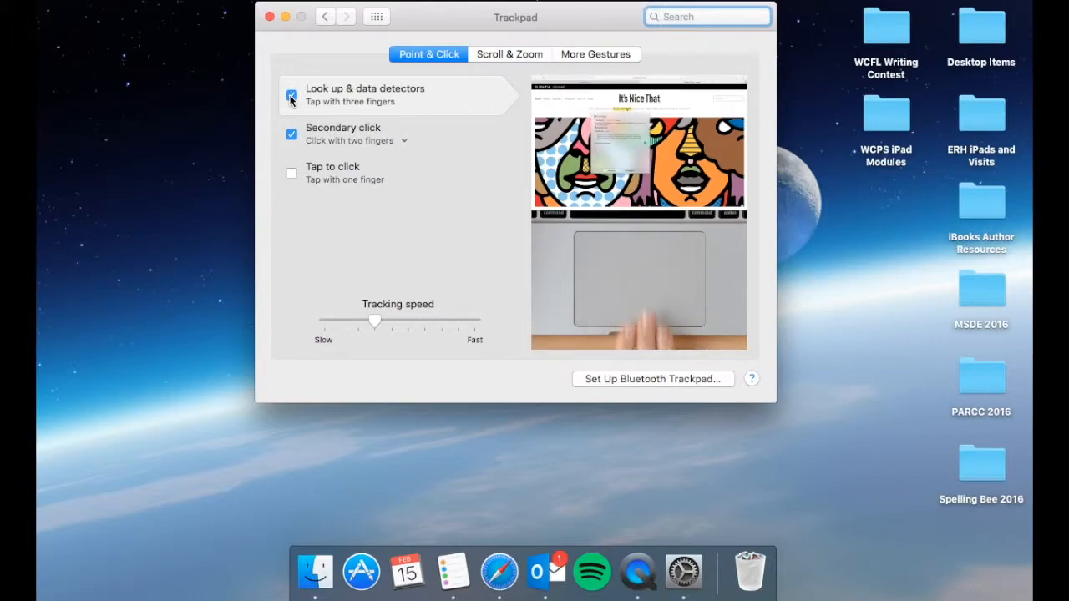
pyautogui.click(290, 95)
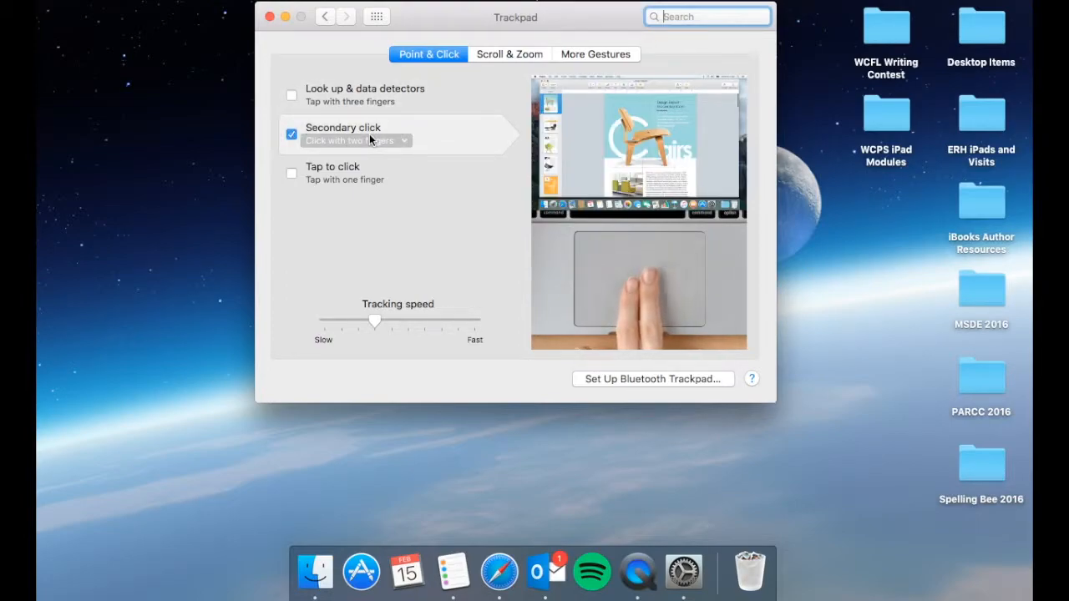
pyautogui.click(357, 140)
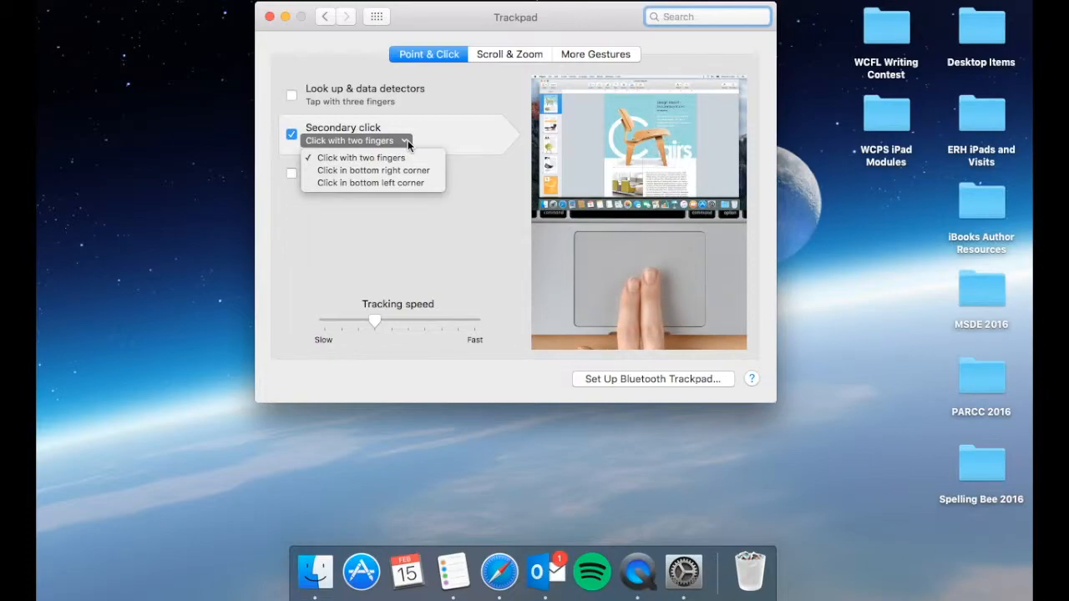
pyautogui.click(354, 141)
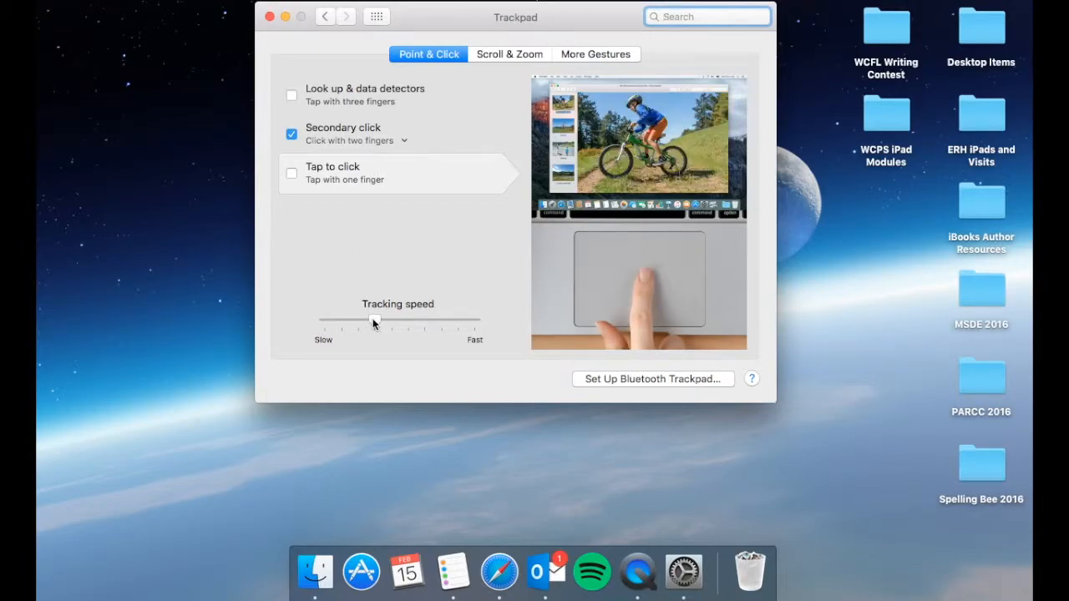
pyautogui.moveTo(374, 320)
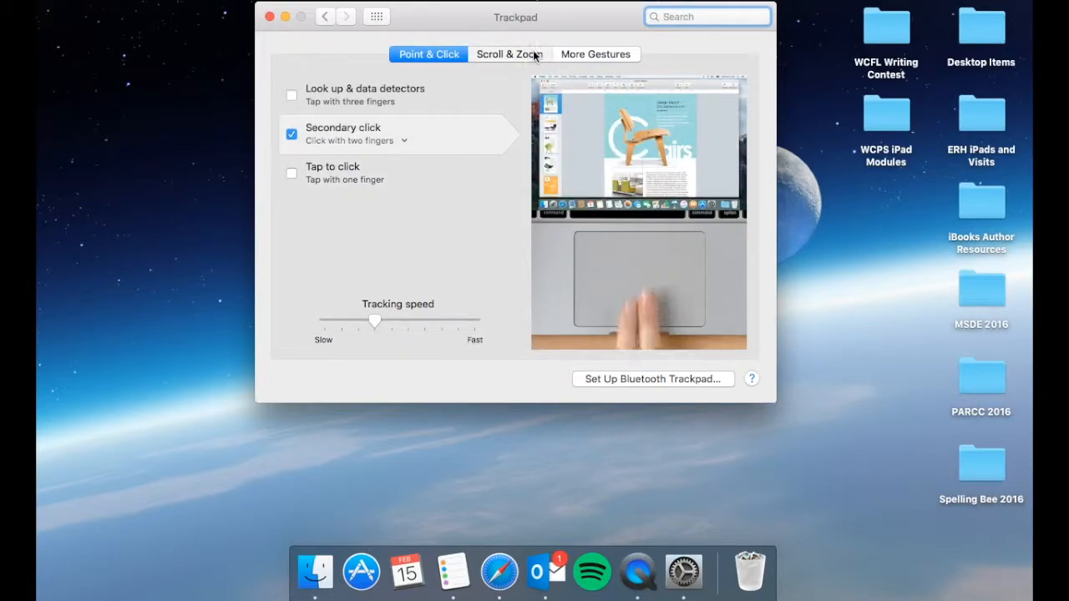
# Step: Enable 'Scroll direction: natural' under Scroll & Zoom, then move to More Gestures
pyautogui.click(508, 53)
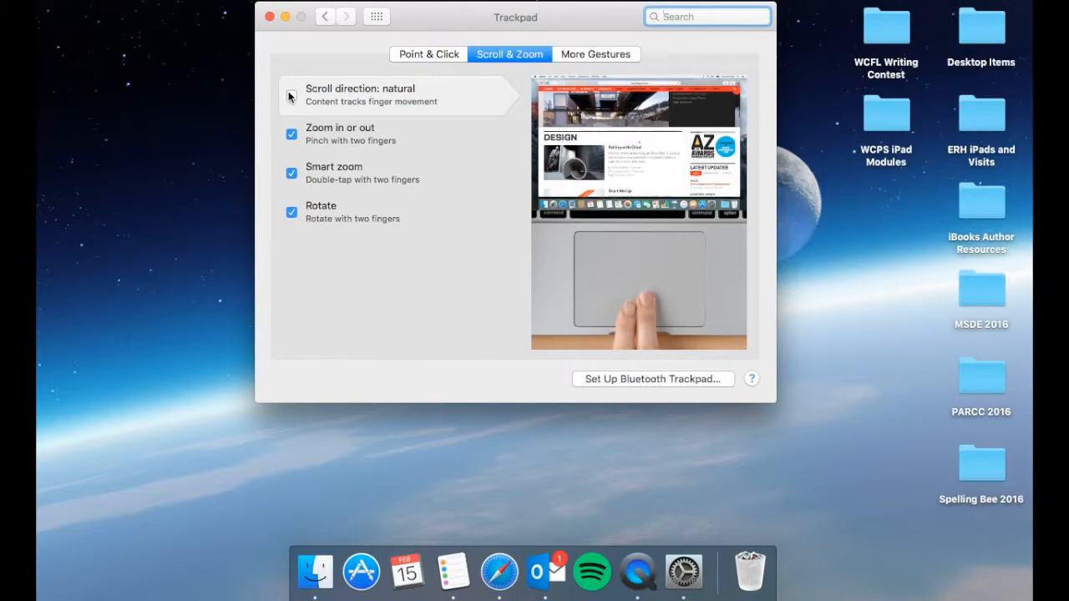
pyautogui.click(290, 95)
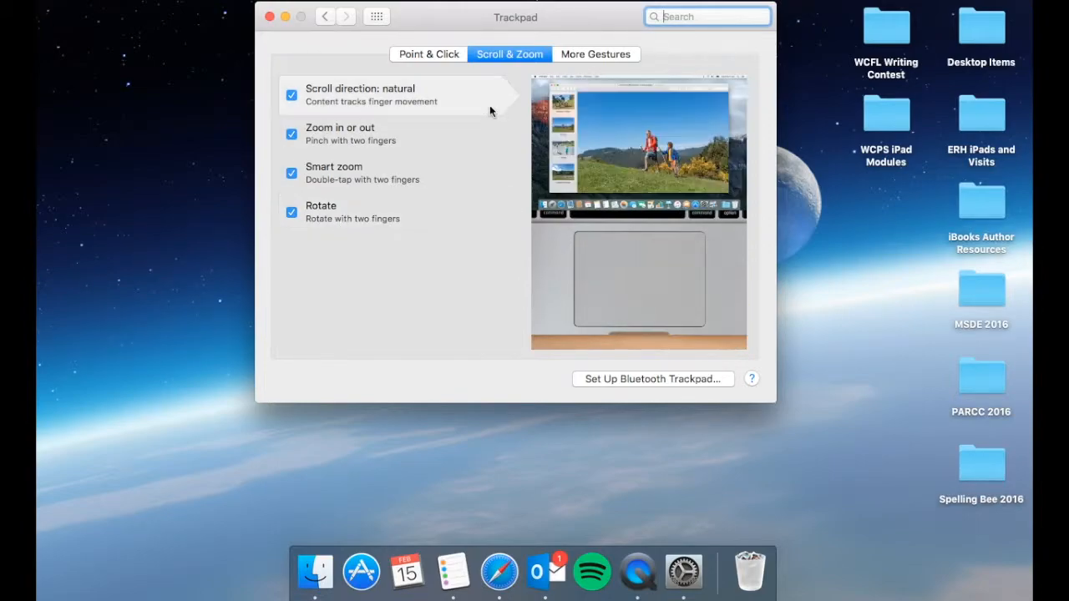
pyautogui.click(594, 53)
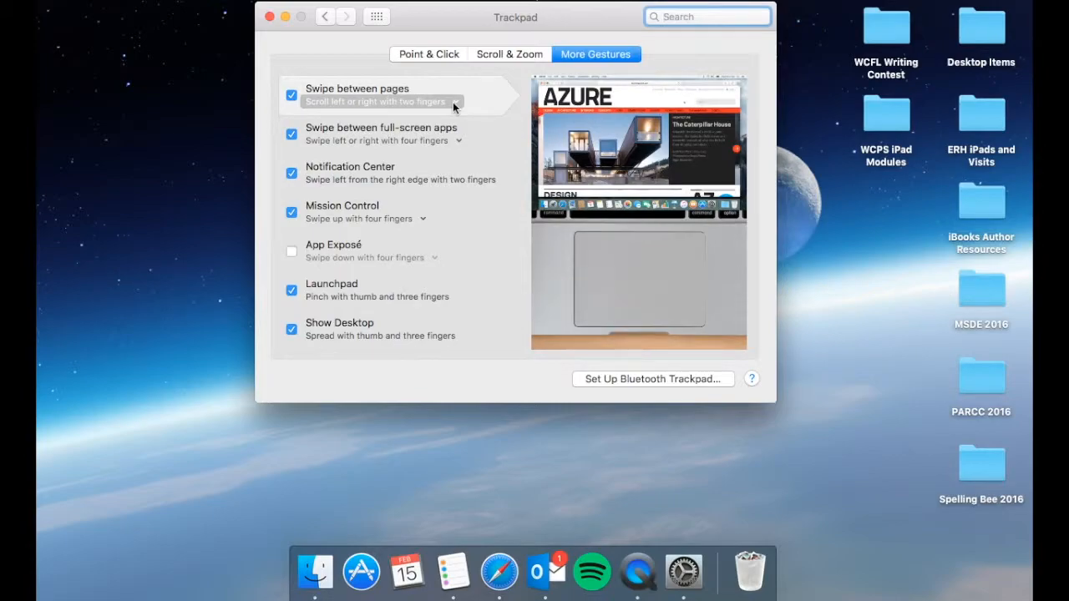
pyautogui.click(455, 102)
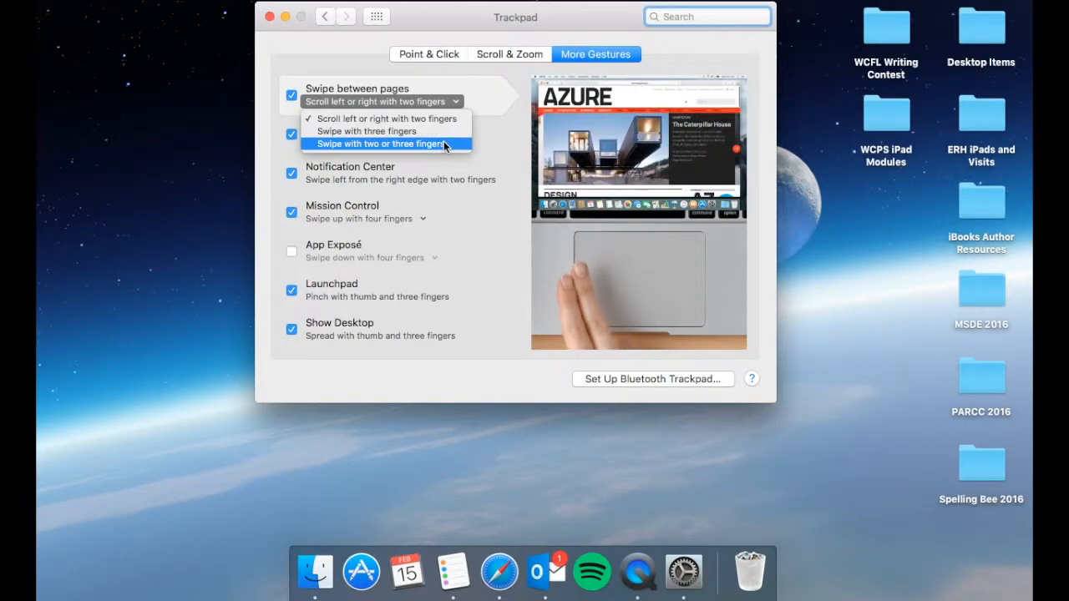
pyautogui.click(381, 144)
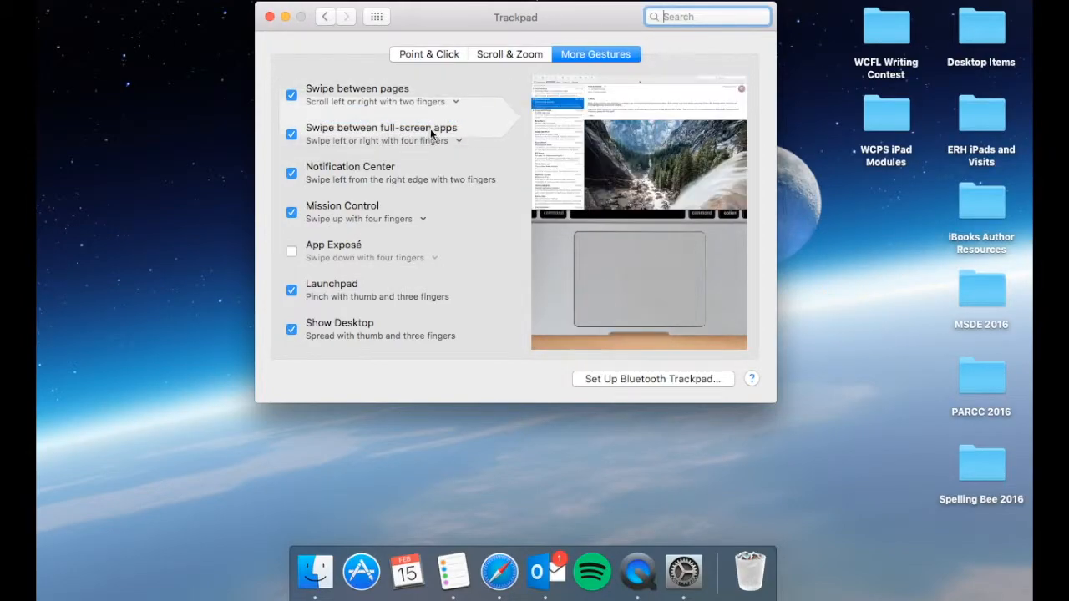
pyautogui.moveTo(426, 140)
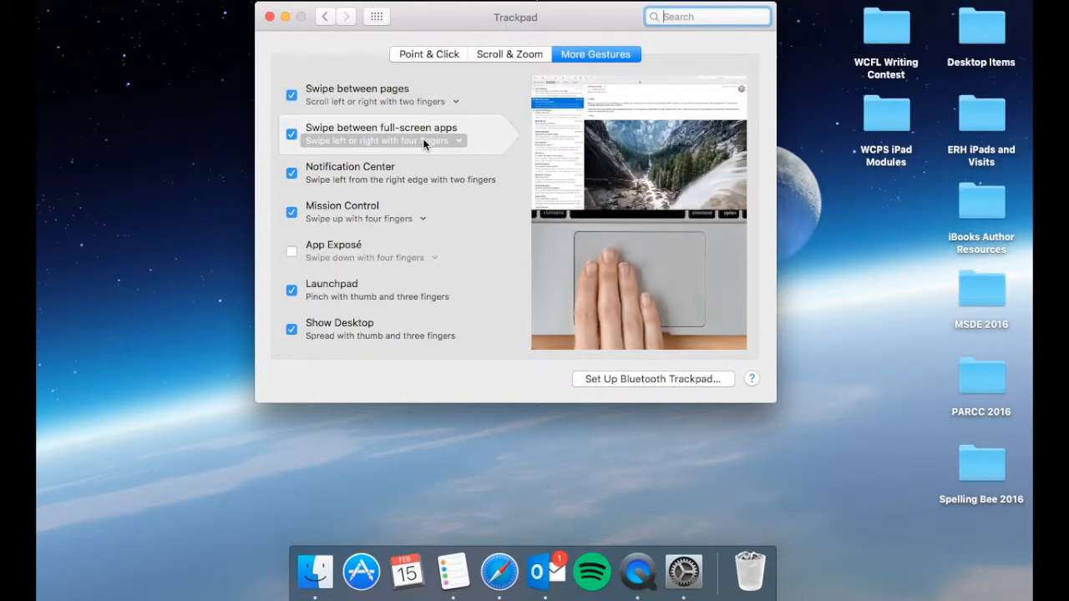
pyautogui.click(381, 140)
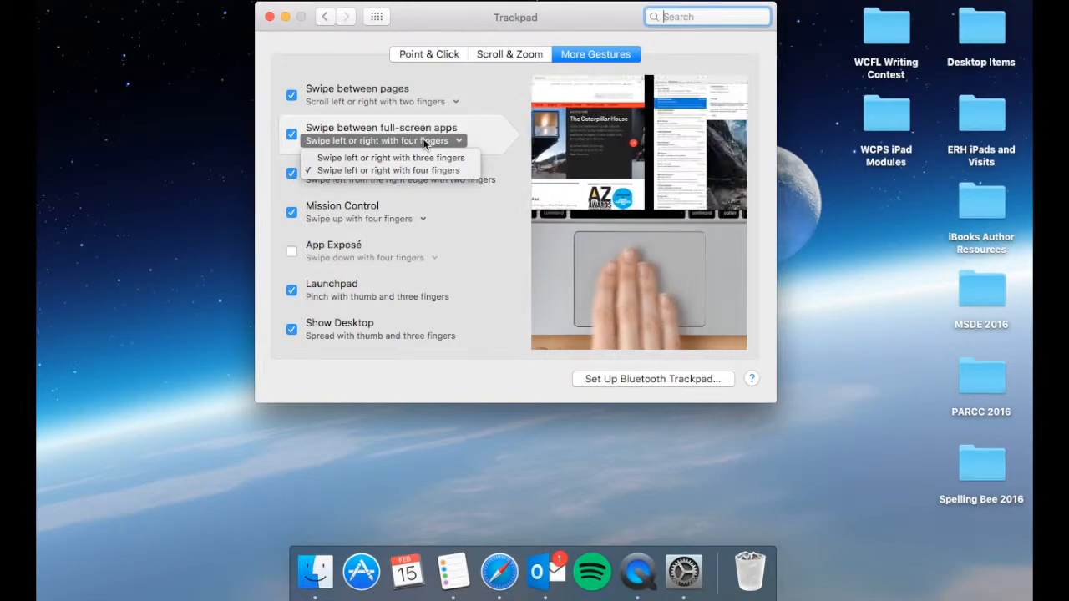
pyautogui.click(388, 170)
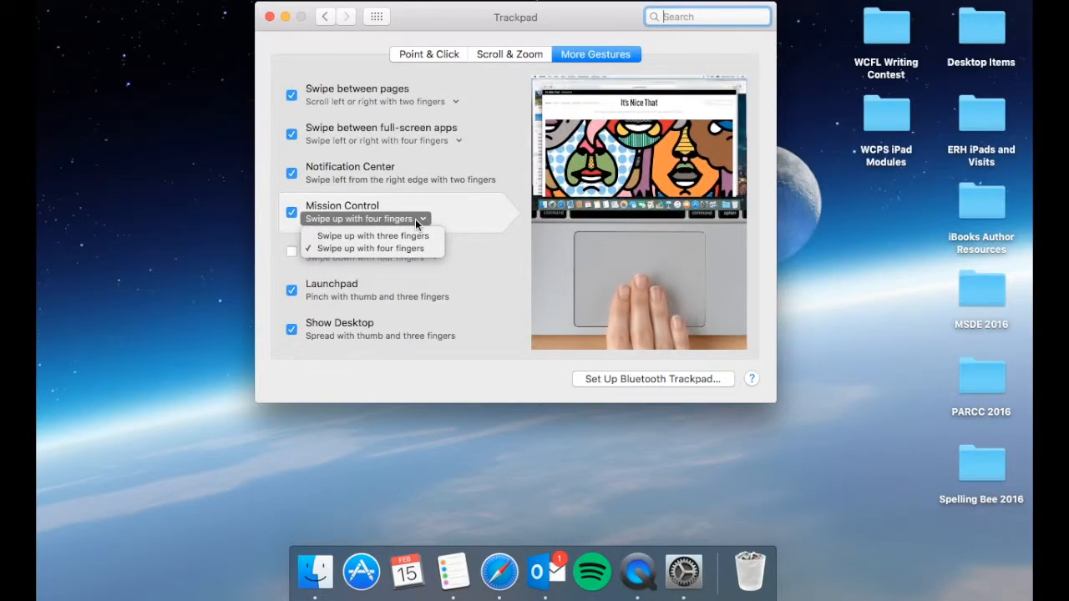
pyautogui.click(367, 247)
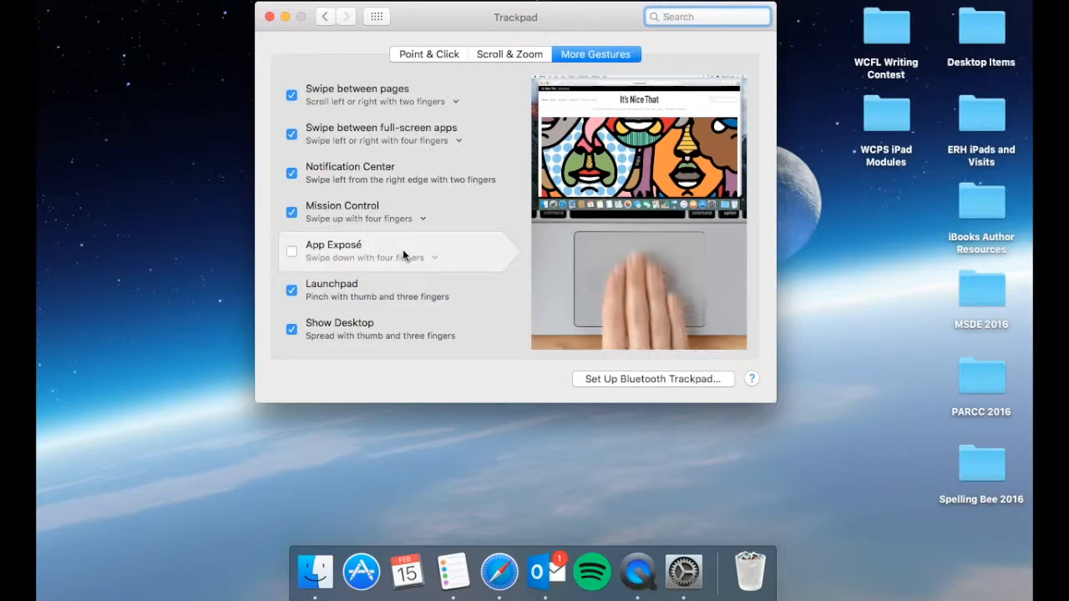
pyautogui.moveTo(412, 297)
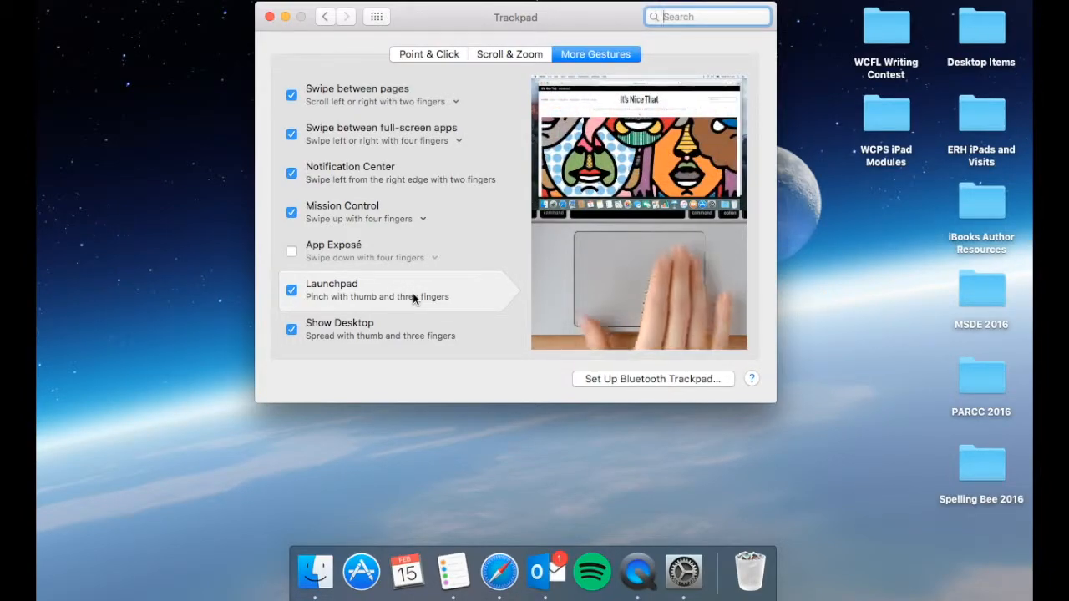
pyautogui.moveTo(407, 334)
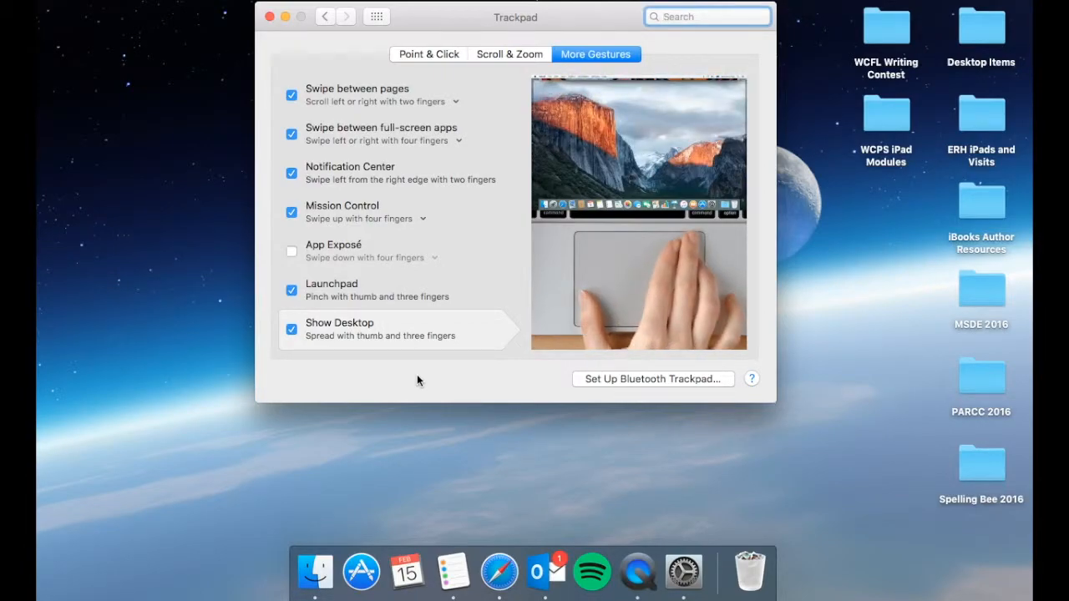
pyautogui.moveTo(454, 308)
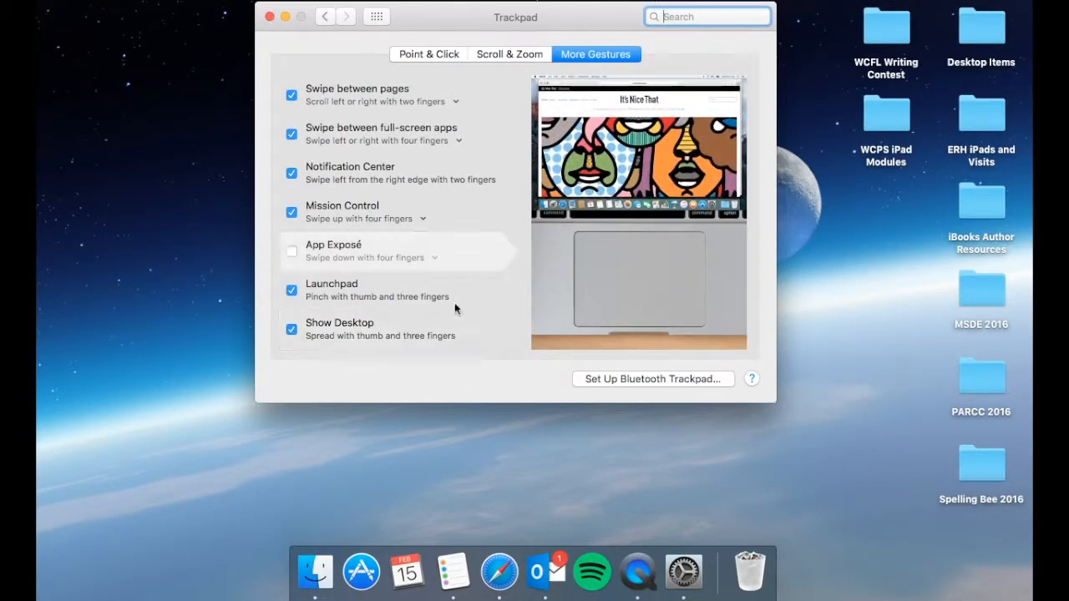
pyautogui.moveTo(376, 316)
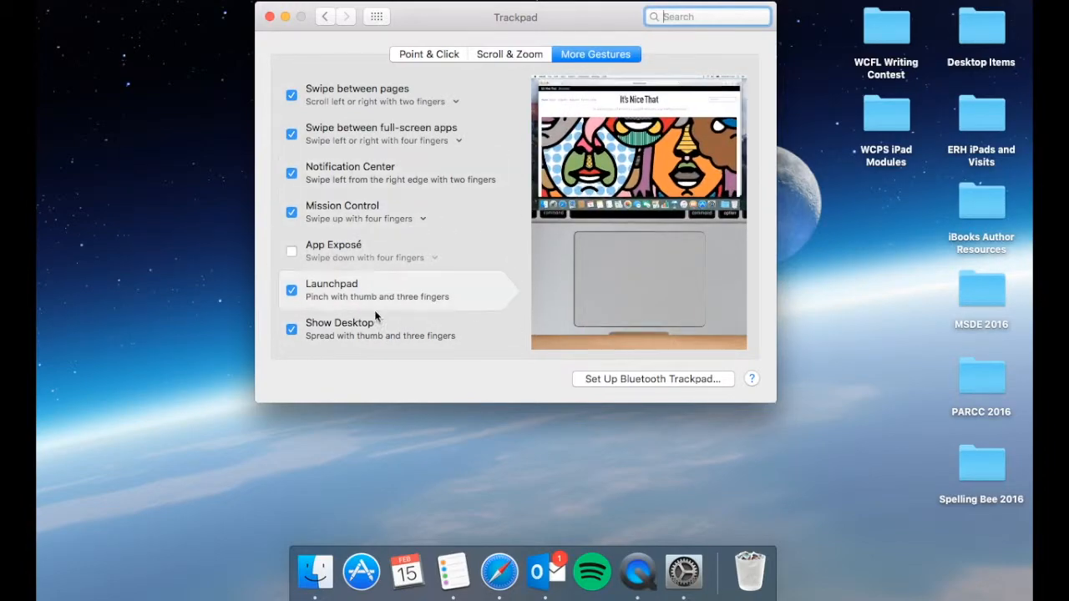